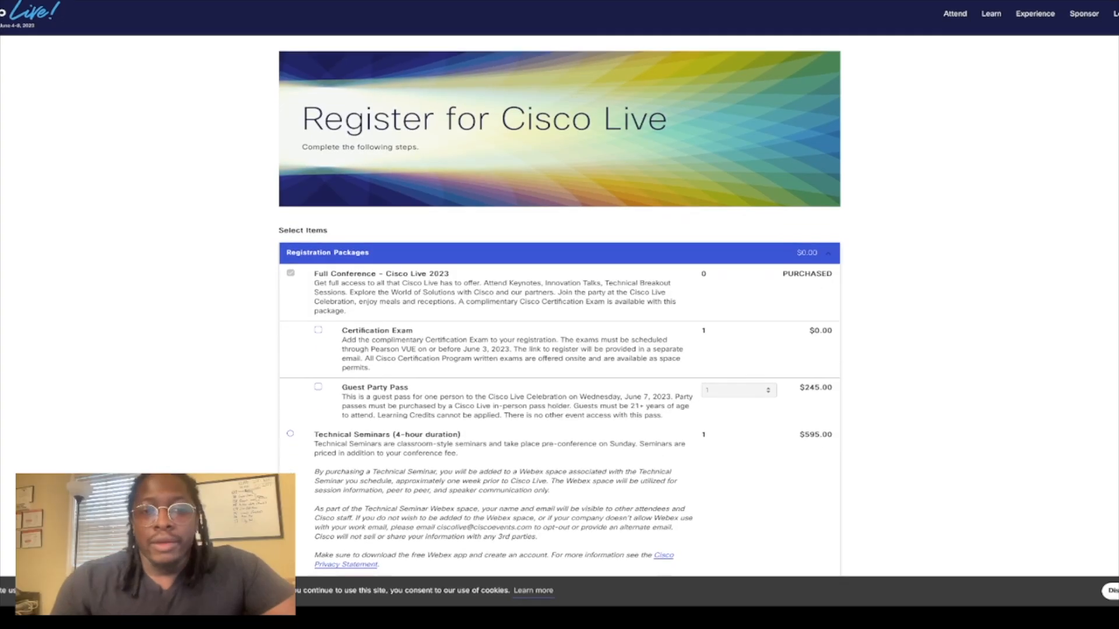
Step: Scroll through the Registration Packages add-on options and land on the My Schedule calendar for June 4–8
{"action": "scroll", "scroll_direction": "up", "scroll_amount": 3}
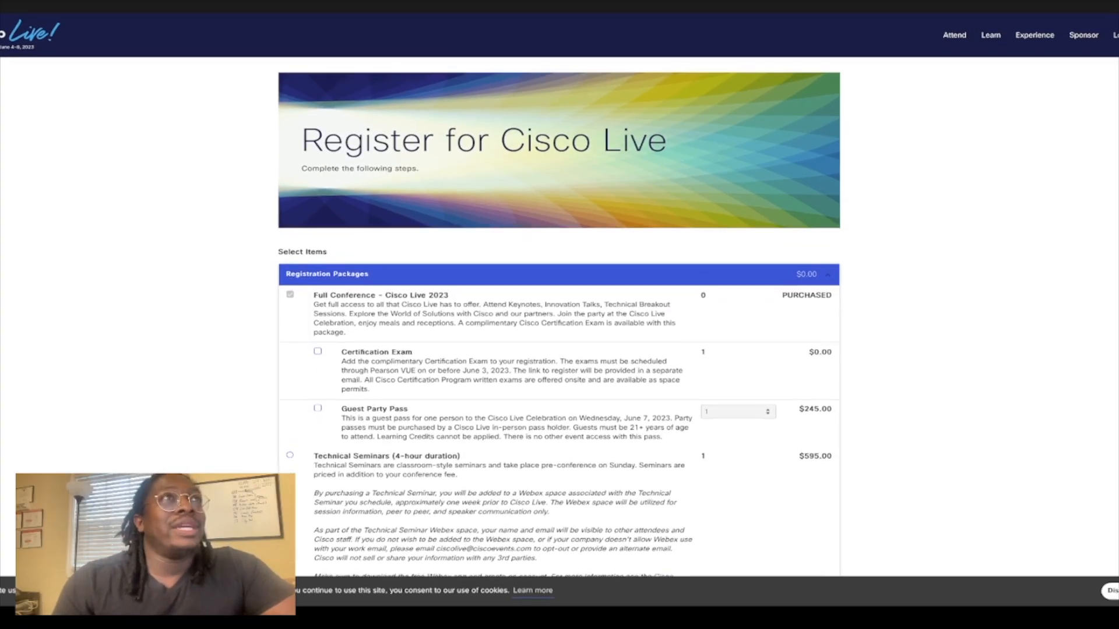
{"action": "scroll", "scroll_direction": "down", "scroll_amount": 3}
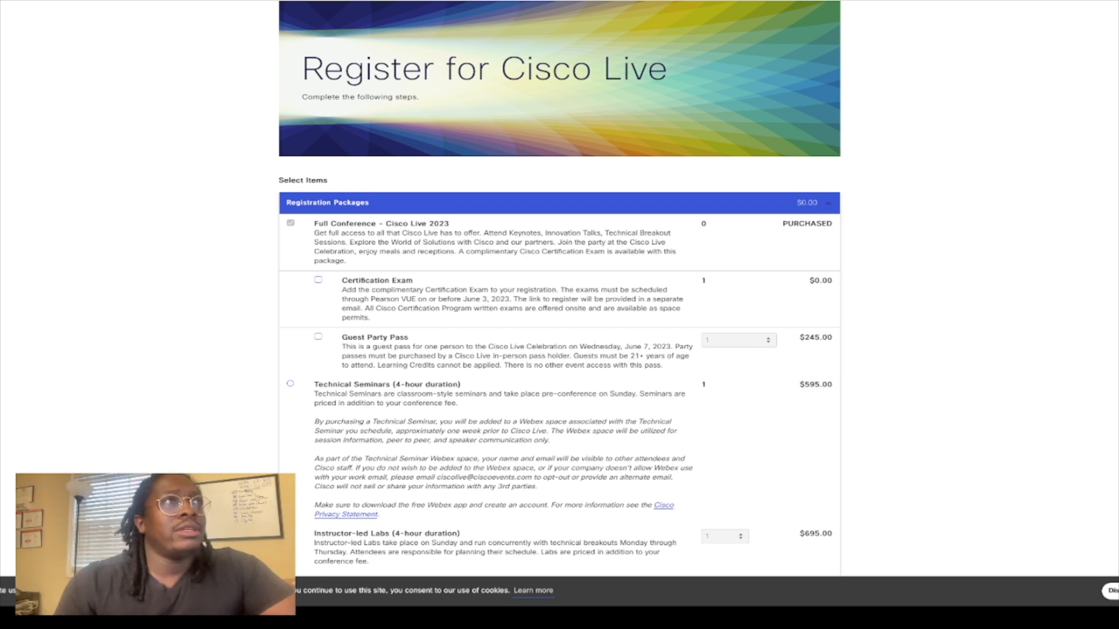
{"action": "scroll", "scroll_direction": "up", "scroll_amount": 3}
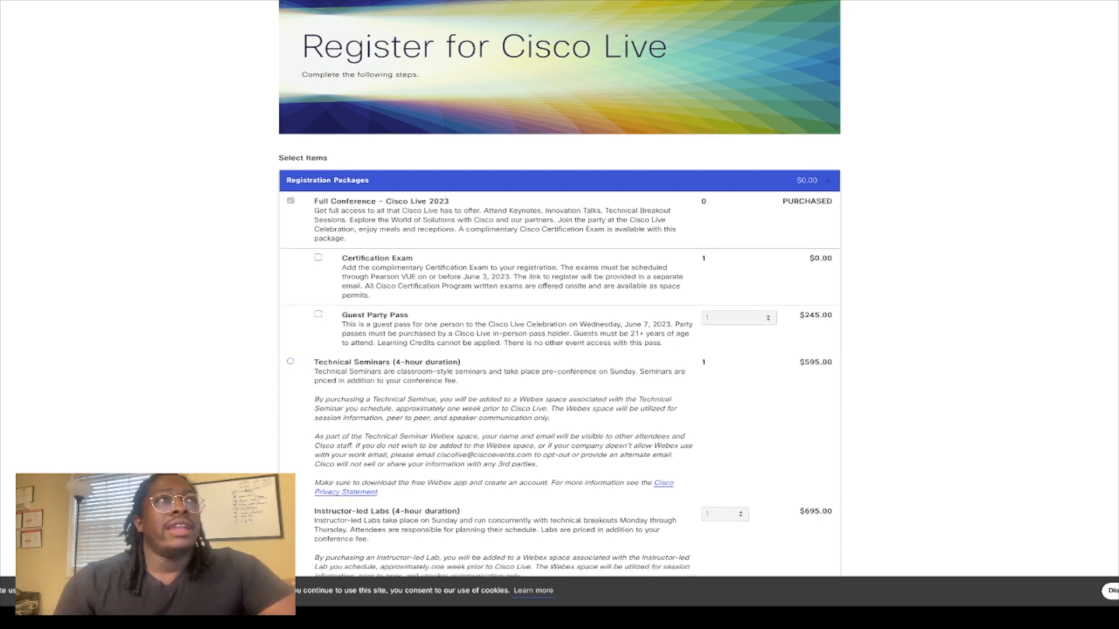
{"action": "scroll", "scroll_direction": "down", "scroll_amount": 3}
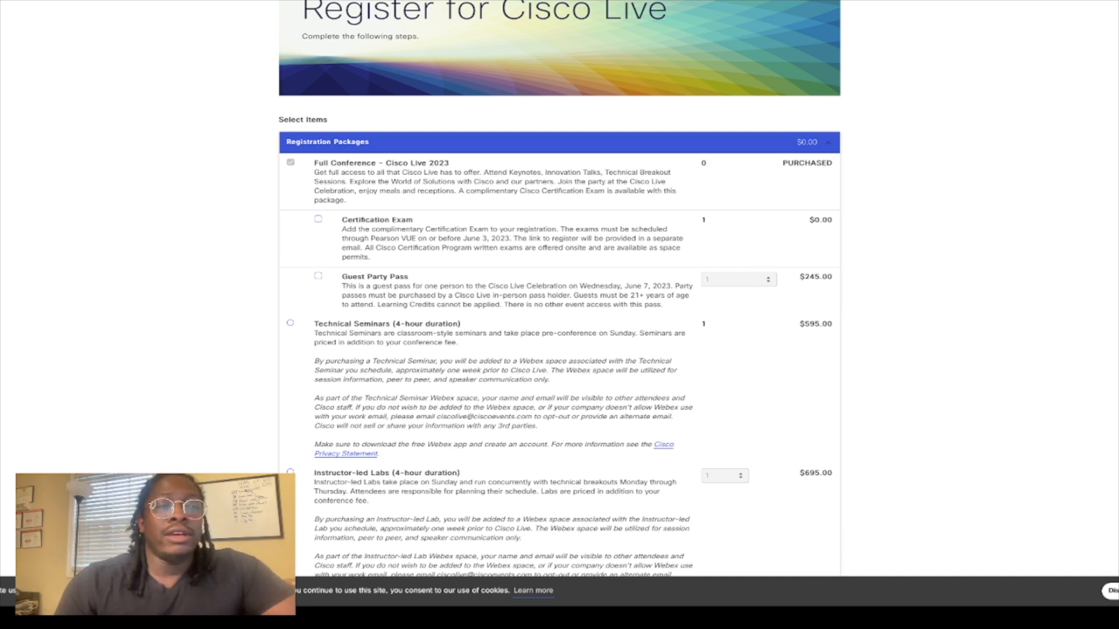
{"action": "scroll", "scroll_direction": "down", "scroll_amount": 3}
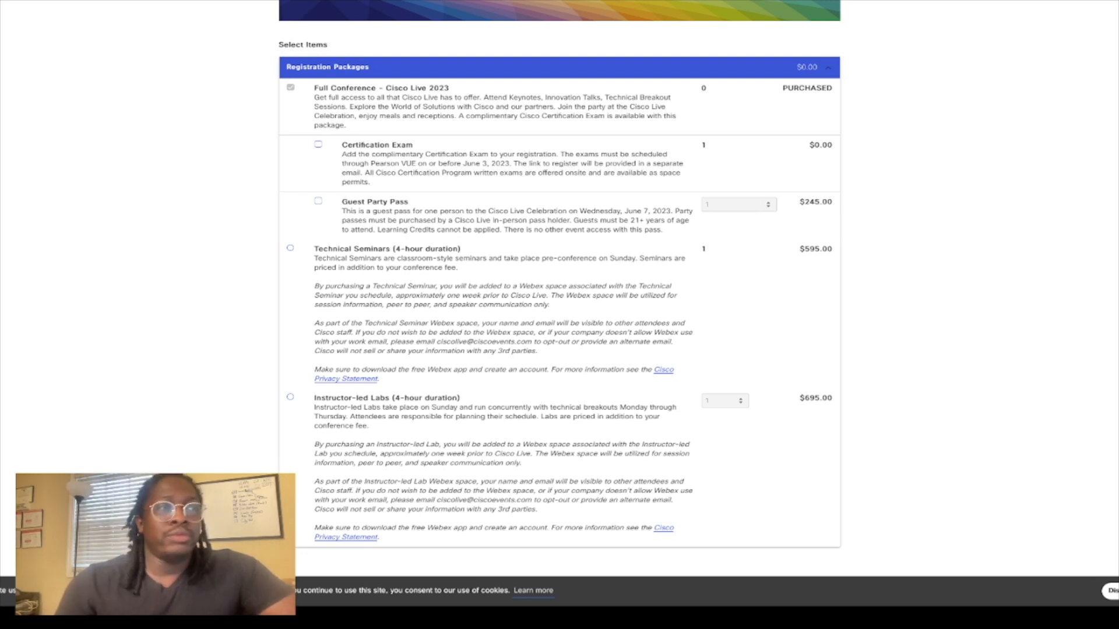
{"action": "scroll", "scroll_direction": "up", "scroll_amount": 3}
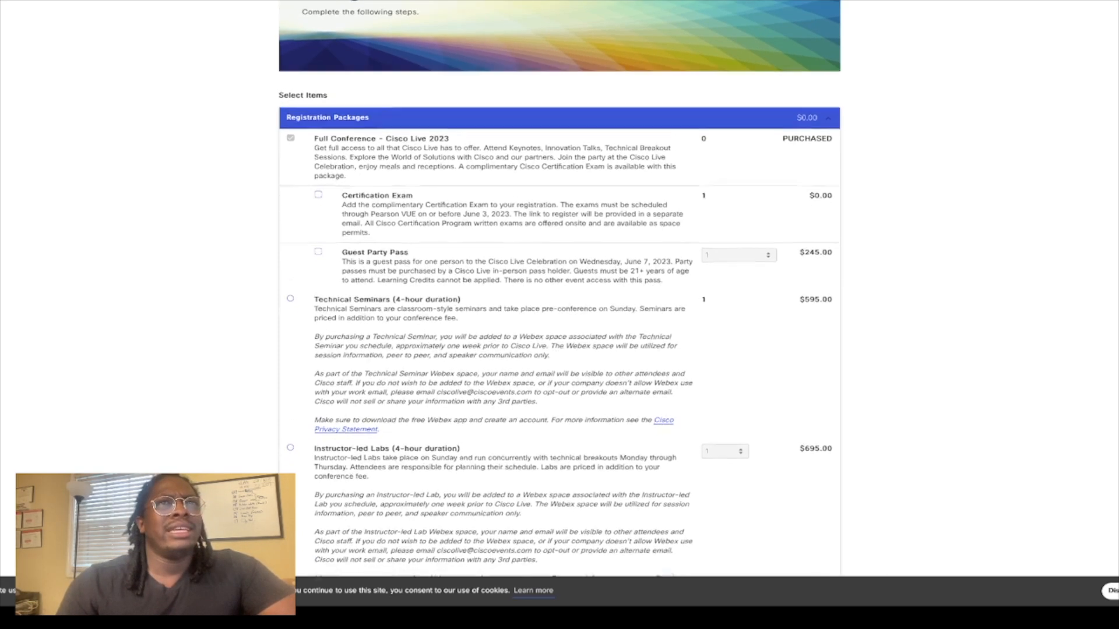
{"action": "scroll", "scroll_direction": "up", "scroll_amount": 3}
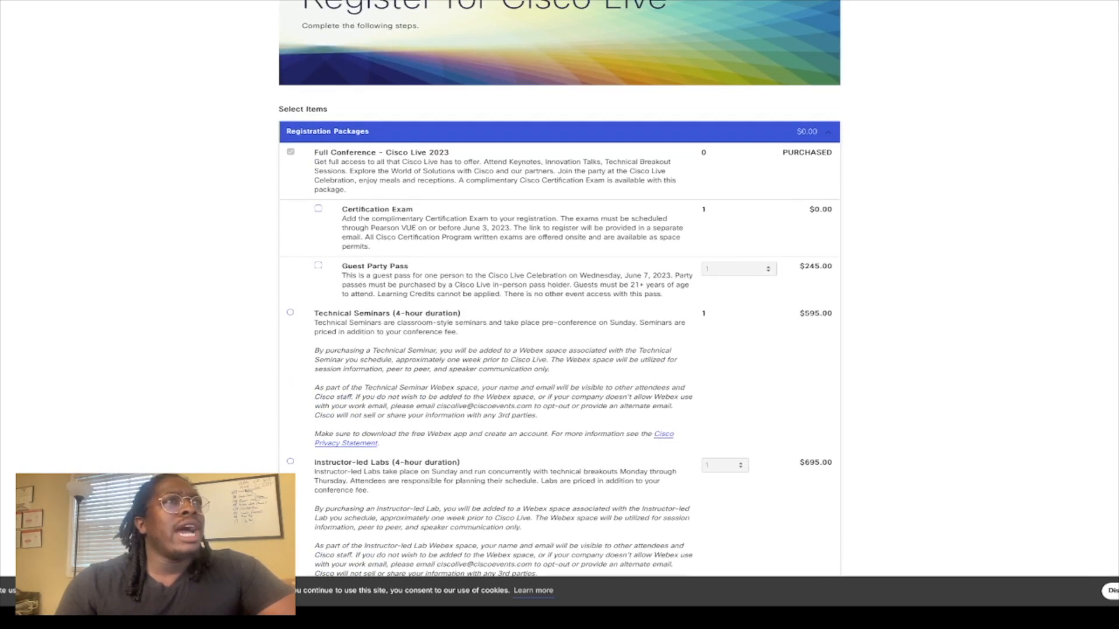
{"action": "scroll", "scroll_direction": "down", "scroll_amount": 3}
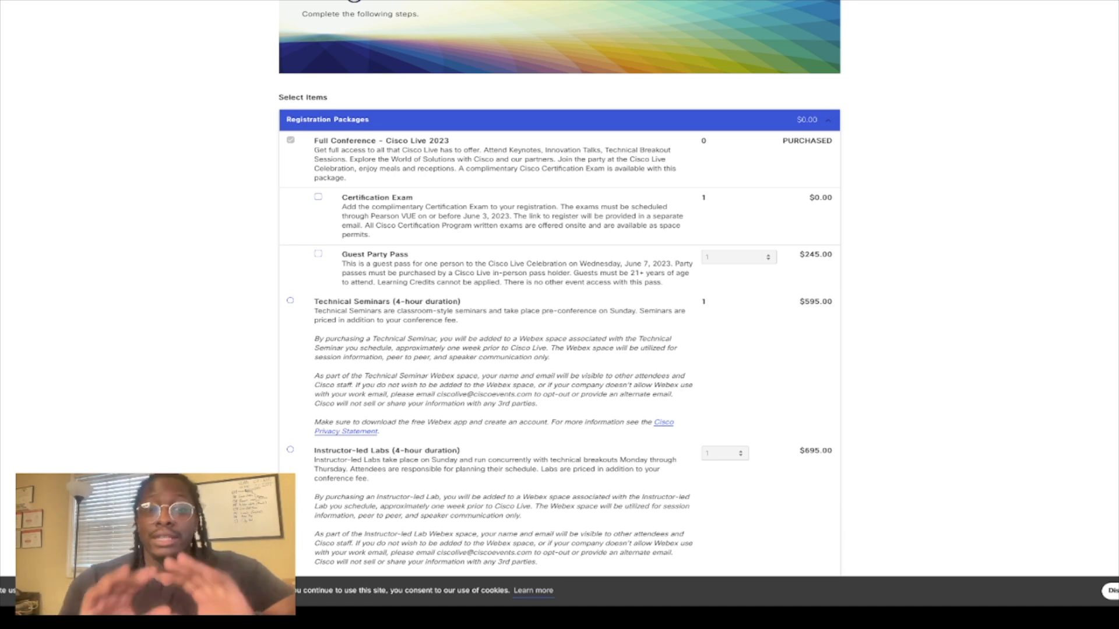
{"action": "scroll", "scroll_direction": "up", "scroll_amount": 3}
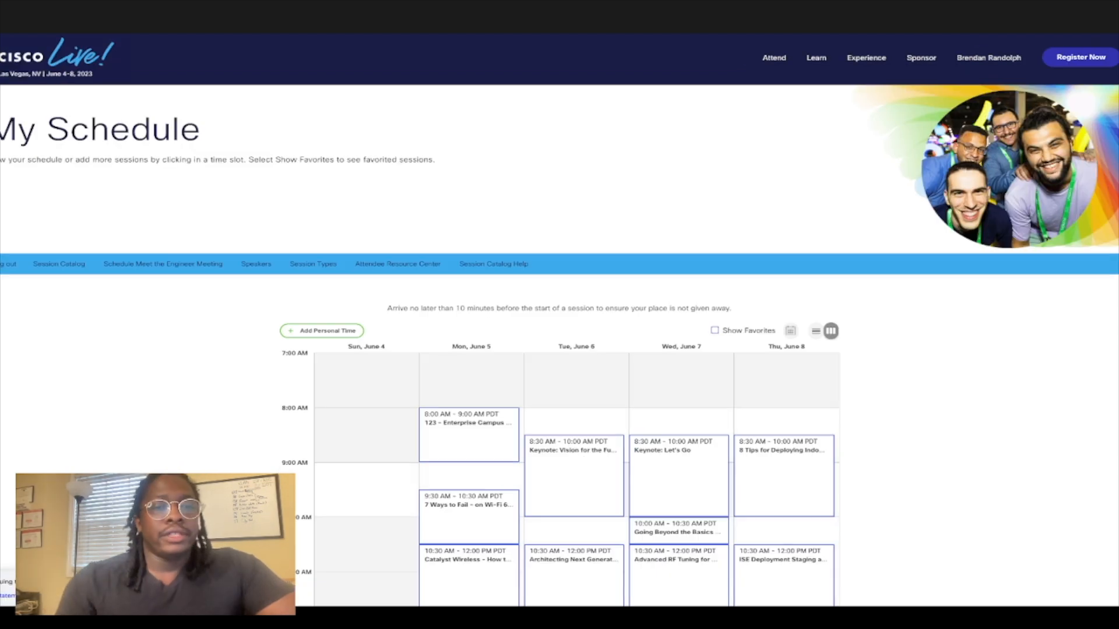
Step: Bring up Session Details for Sunday June 4, 2:00 PM 'TAC stories: WiFi networks that save lives'
{"action": "scroll", "scroll_direction": "up", "scroll_amount": 3}
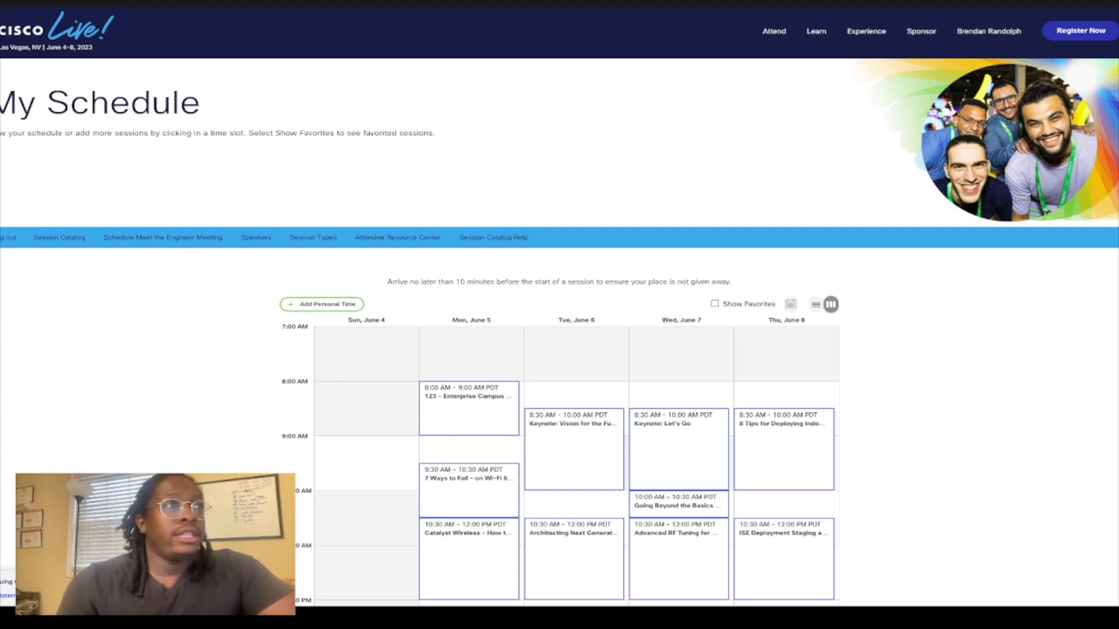
{"action": "scroll", "scroll_direction": "down", "scroll_amount": 3}
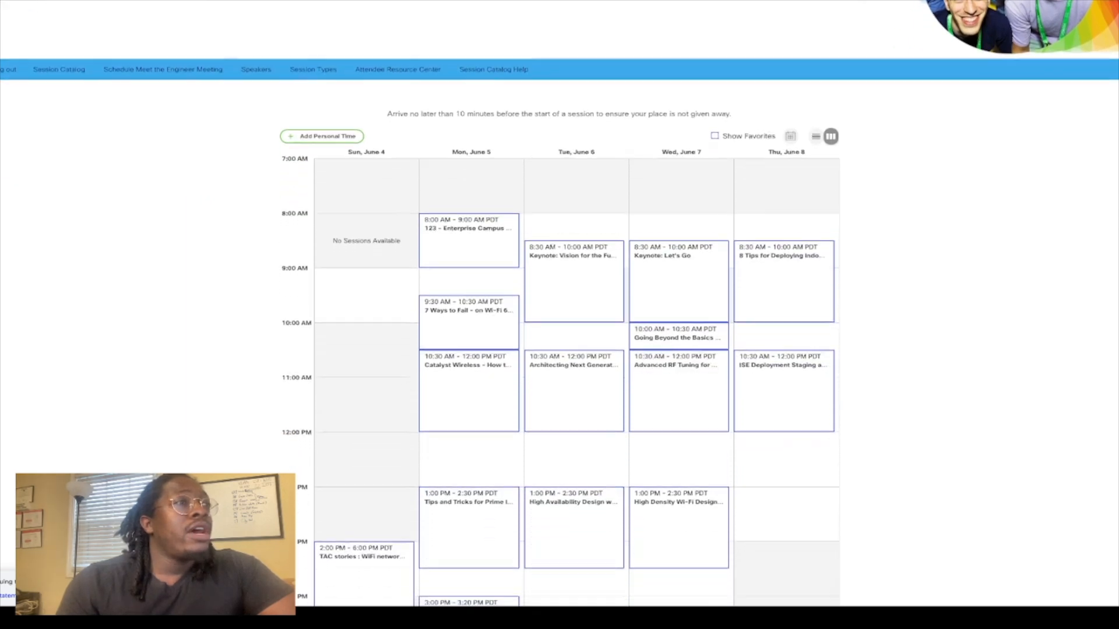
{"action": "scroll", "scroll_direction": "down", "scroll_amount": 3}
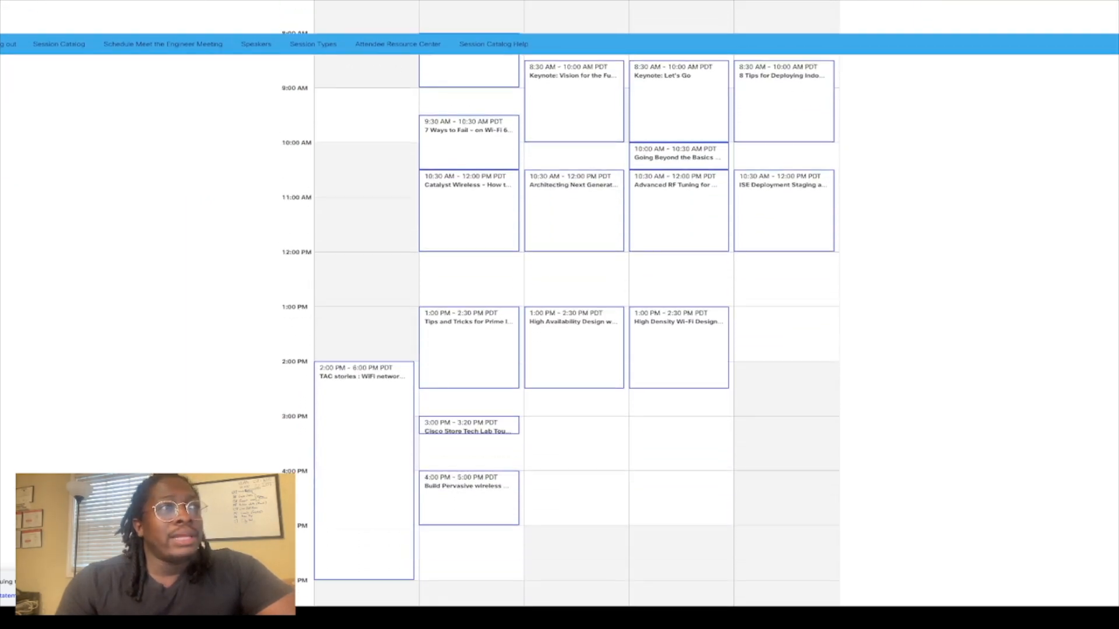
{"action": "left_click", "coordinate": [364, 376]}
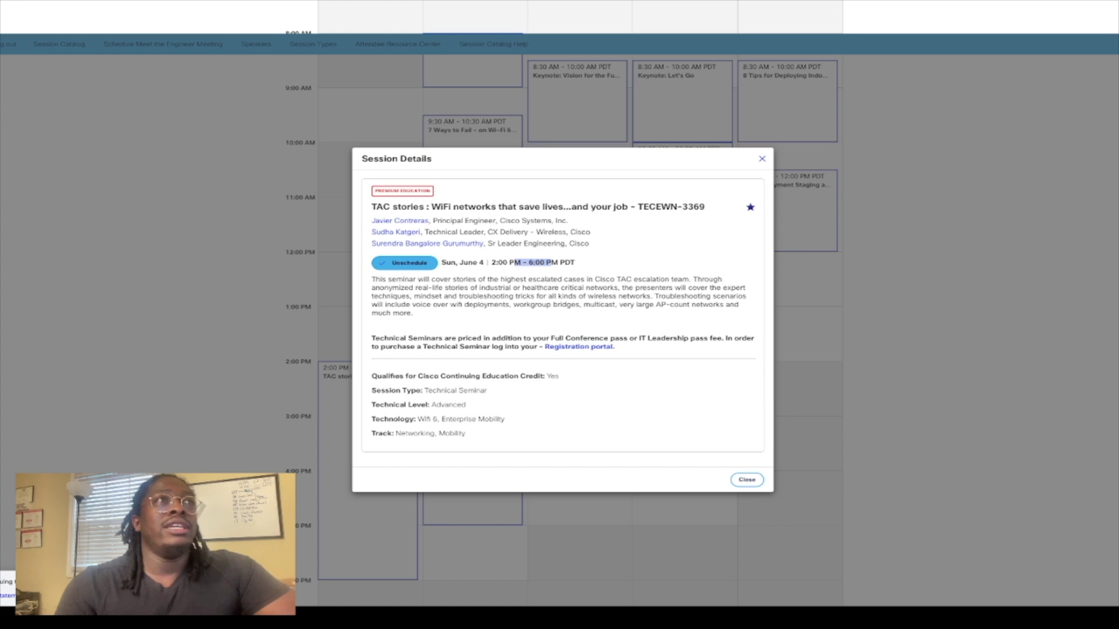
Step: Review Monday's 9:30 AM '7 Ways to Fail' session, then show the 10:30 AM Catalyst Wireless migration session details
{"action": "left_click", "coordinate": [745, 479]}
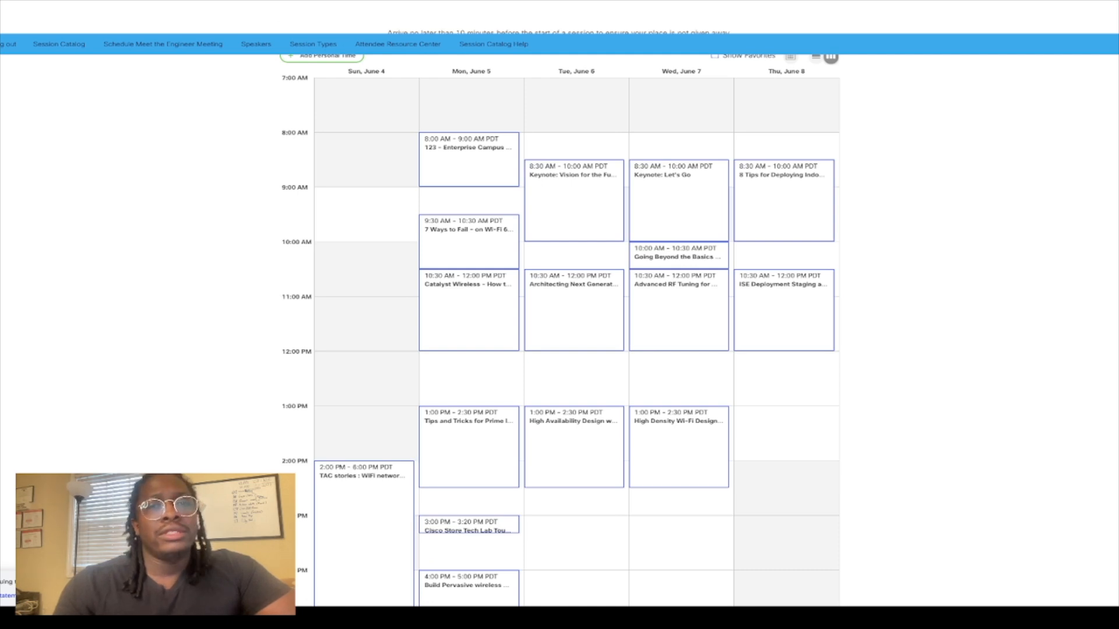
{"action": "left_click", "coordinate": [469, 160]}
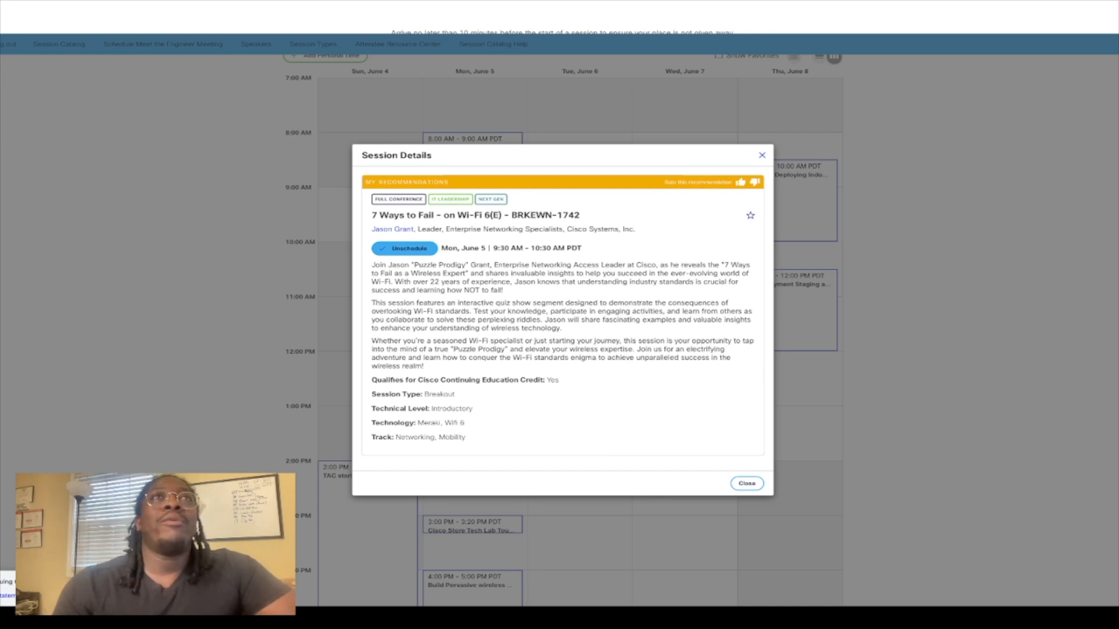
{"action": "left_click", "coordinate": [746, 483]}
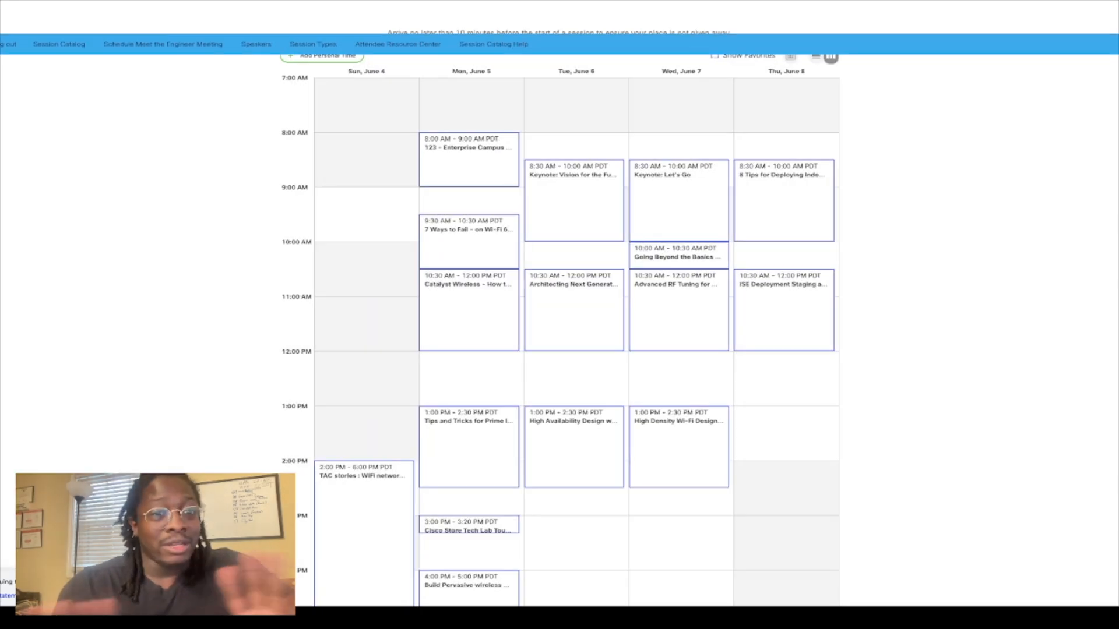
{"action": "left_click", "coordinate": [468, 310]}
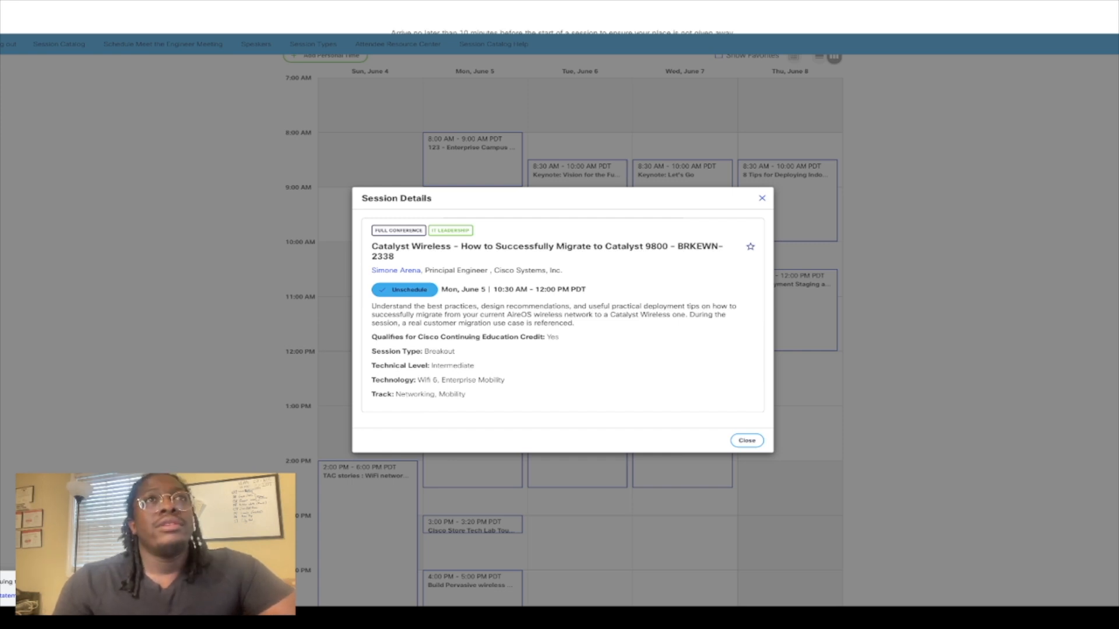
Step: Review Tuesday 1:00 PM 'High Availability Design with Cisco Catalyst 9800 Wireless Controllers' session details
{"action": "left_click", "coordinate": [746, 440]}
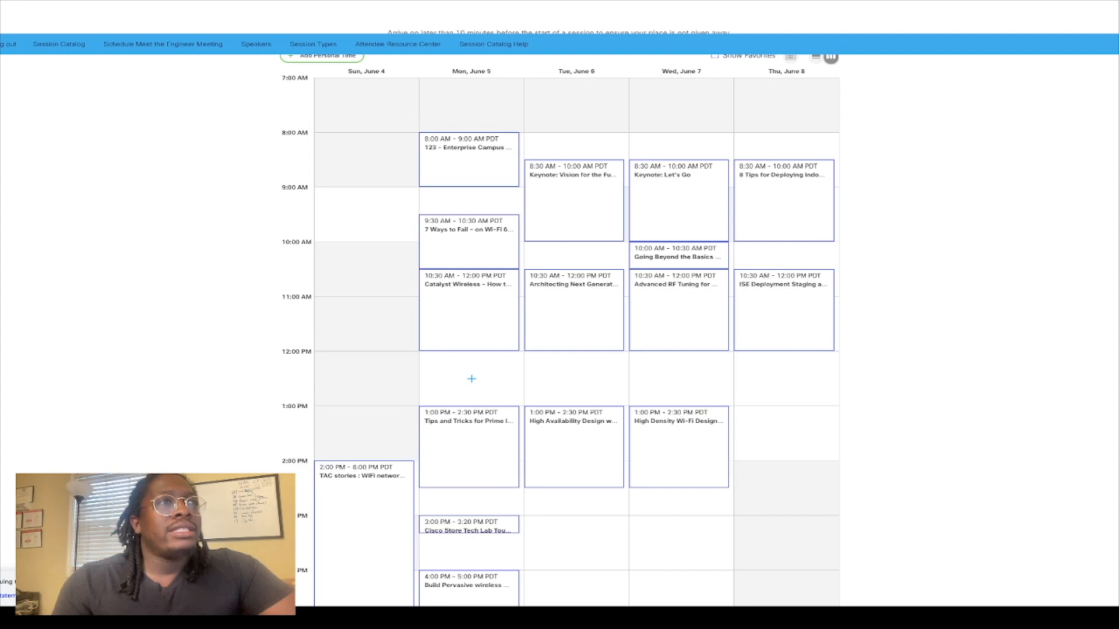
{"action": "scroll", "scroll_direction": "up", "scroll_amount": 3}
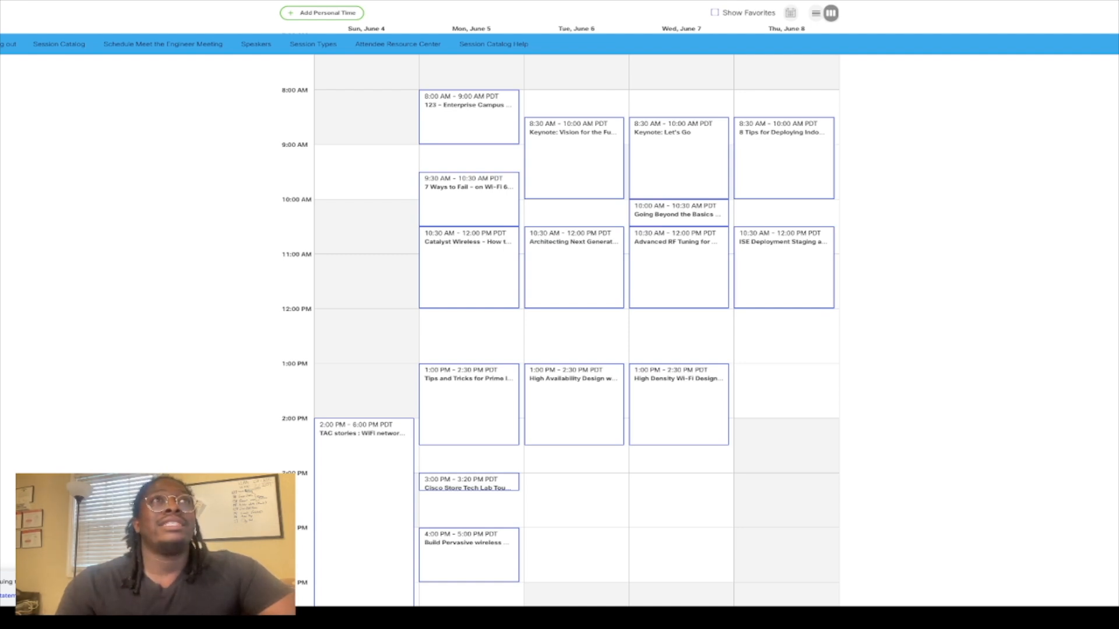
{"action": "scroll", "scroll_direction": "up", "scroll_amount": 3}
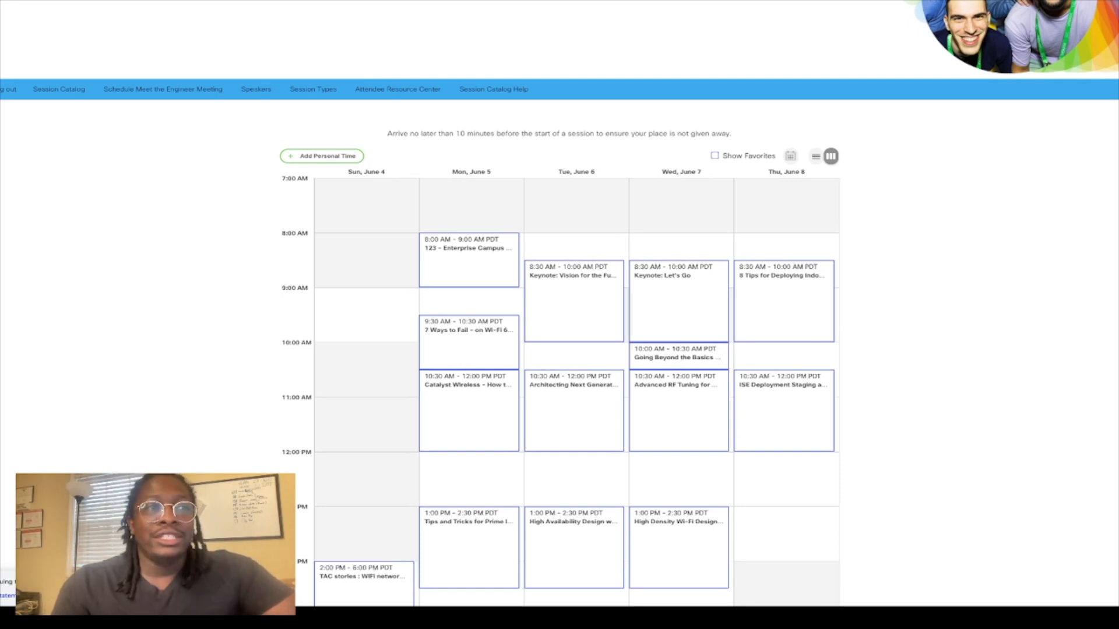
{"action": "left_click", "coordinate": [574, 521]}
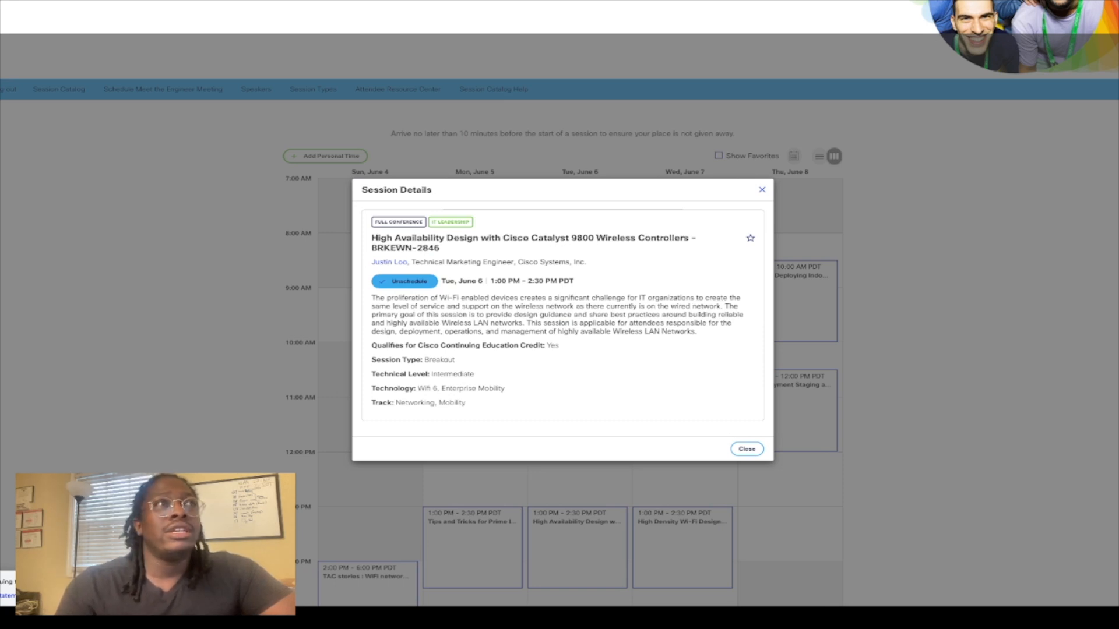
{"action": "left_click", "coordinate": [746, 448]}
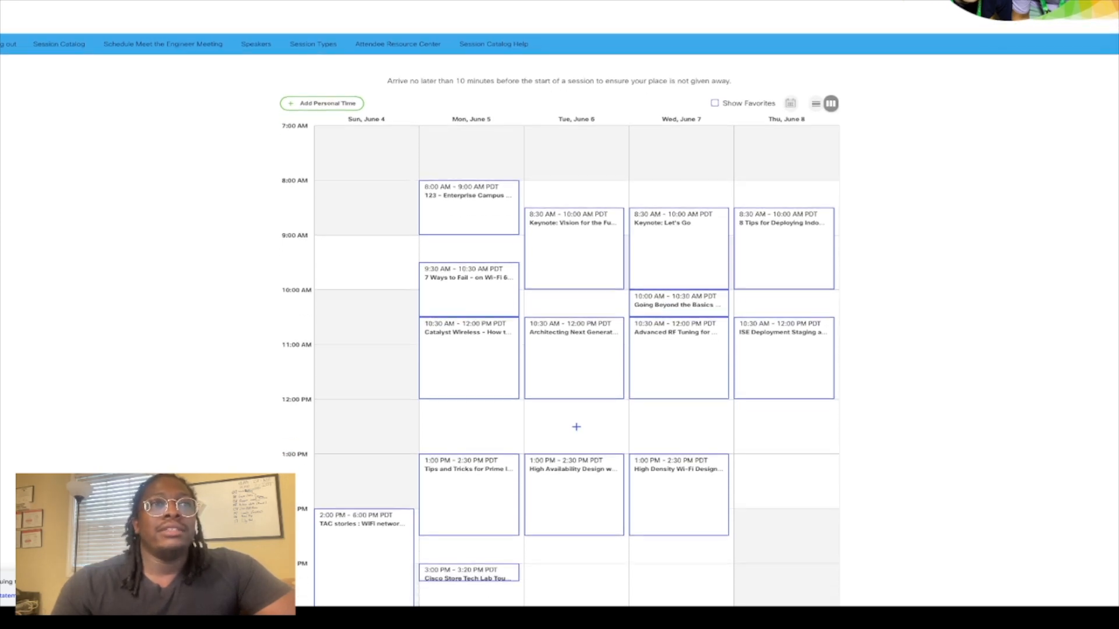
Step: Scroll the calendar to bring the full weekly schedule back into view
{"action": "scroll", "scroll_direction": "down", "scroll_amount": 3}
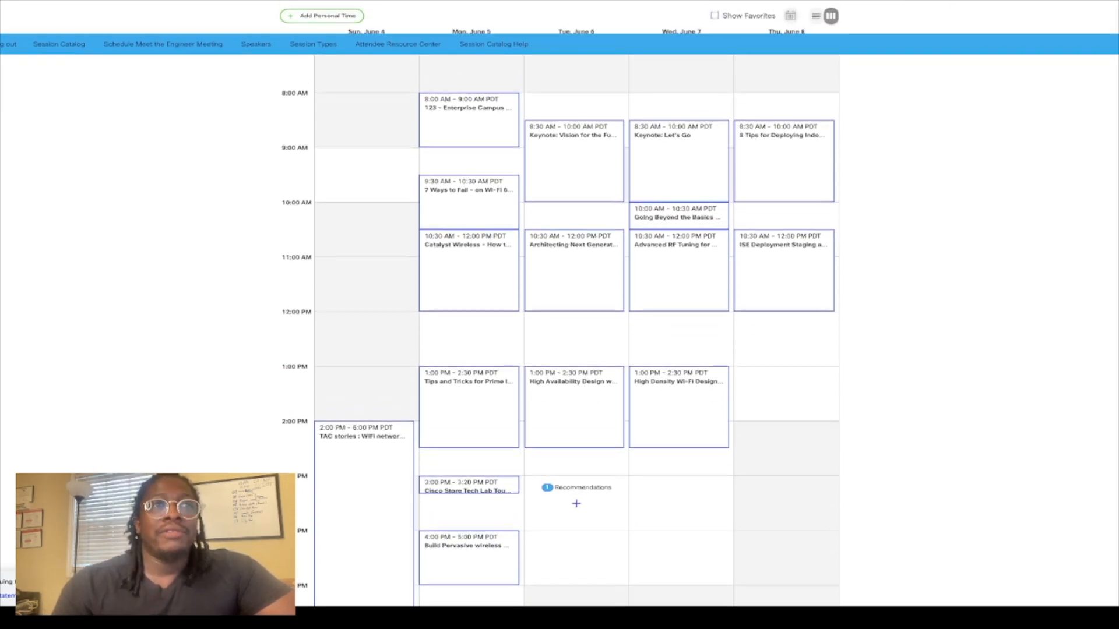
{"action": "scroll", "scroll_direction": "up", "scroll_amount": 3}
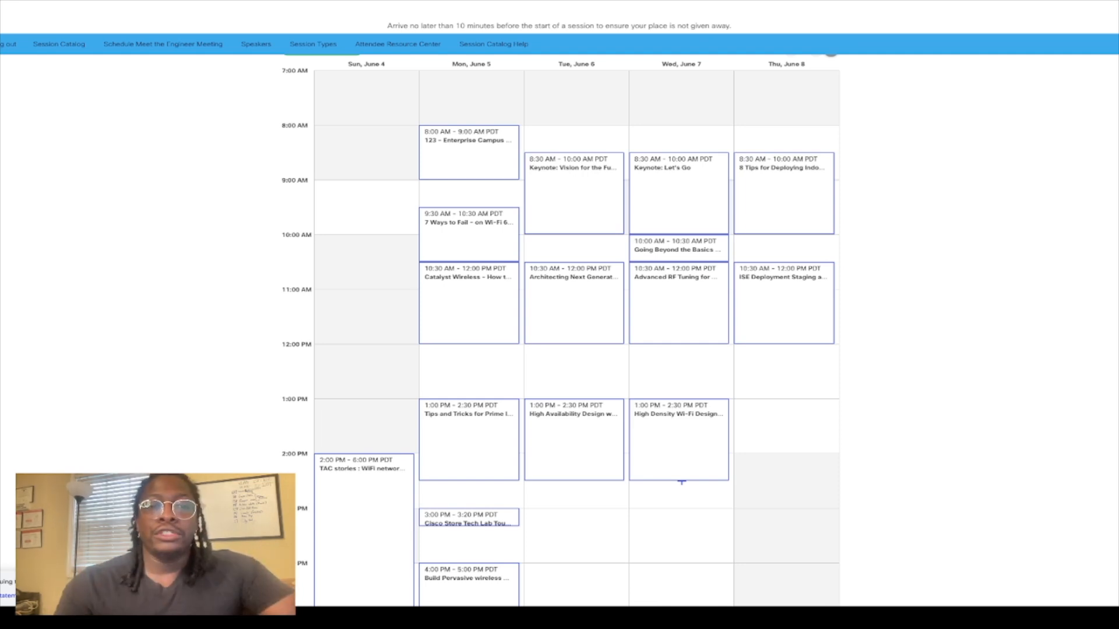
{"action": "scroll", "scroll_direction": "up", "scroll_amount": 3}
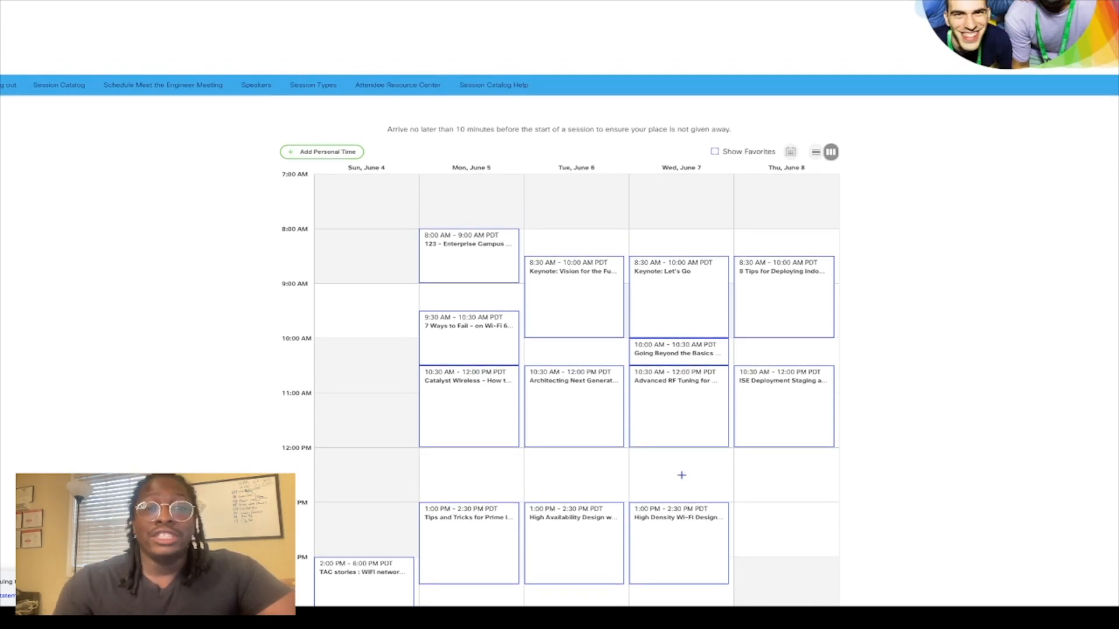
{"action": "scroll", "scroll_direction": "up", "scroll_amount": 3}
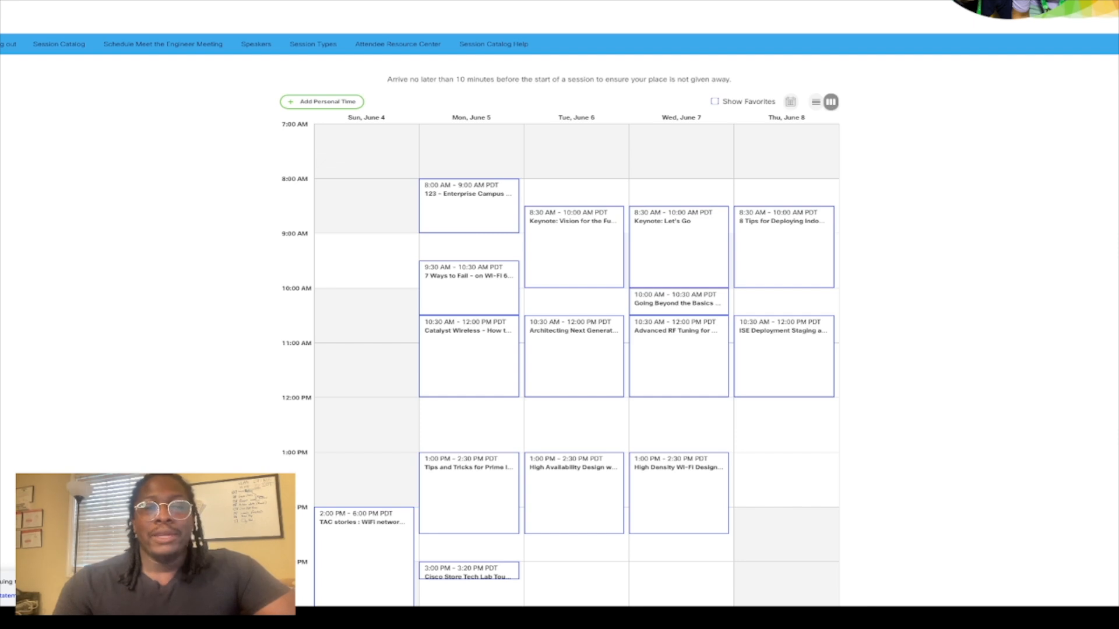
{"action": "scroll", "scroll_direction": "down", "scroll_amount": 3}
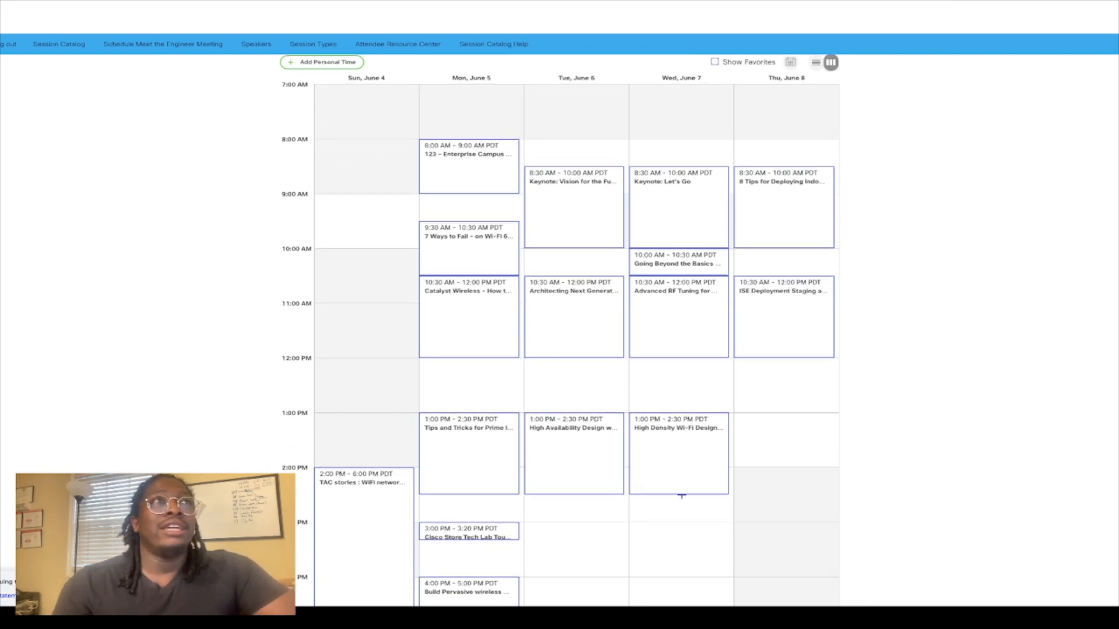
{"action": "mouse_move", "coordinate": [471, 385]}
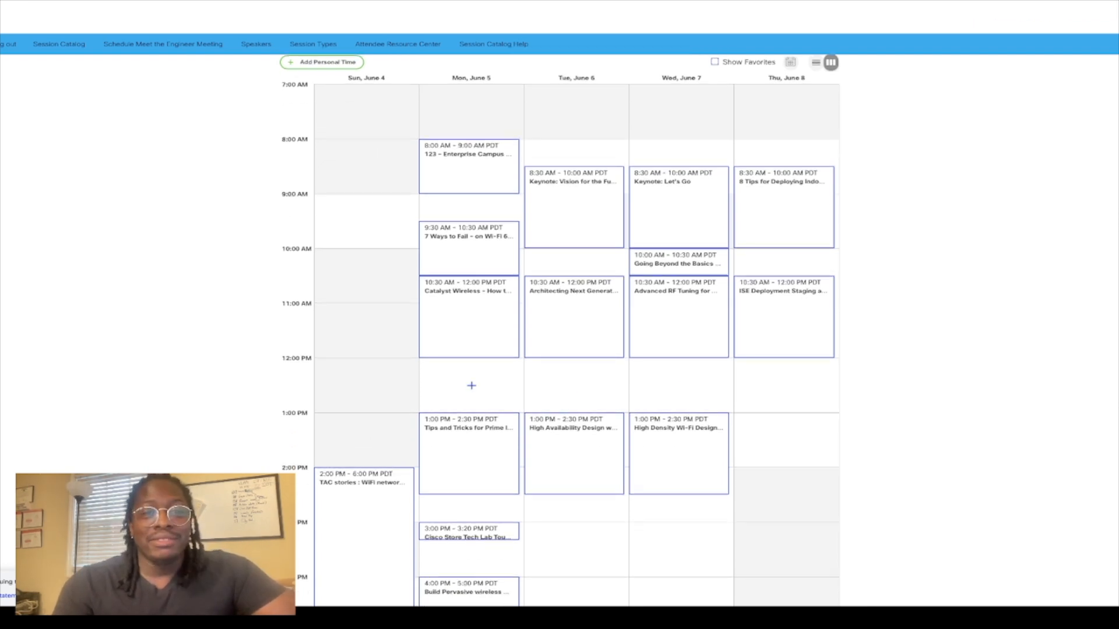